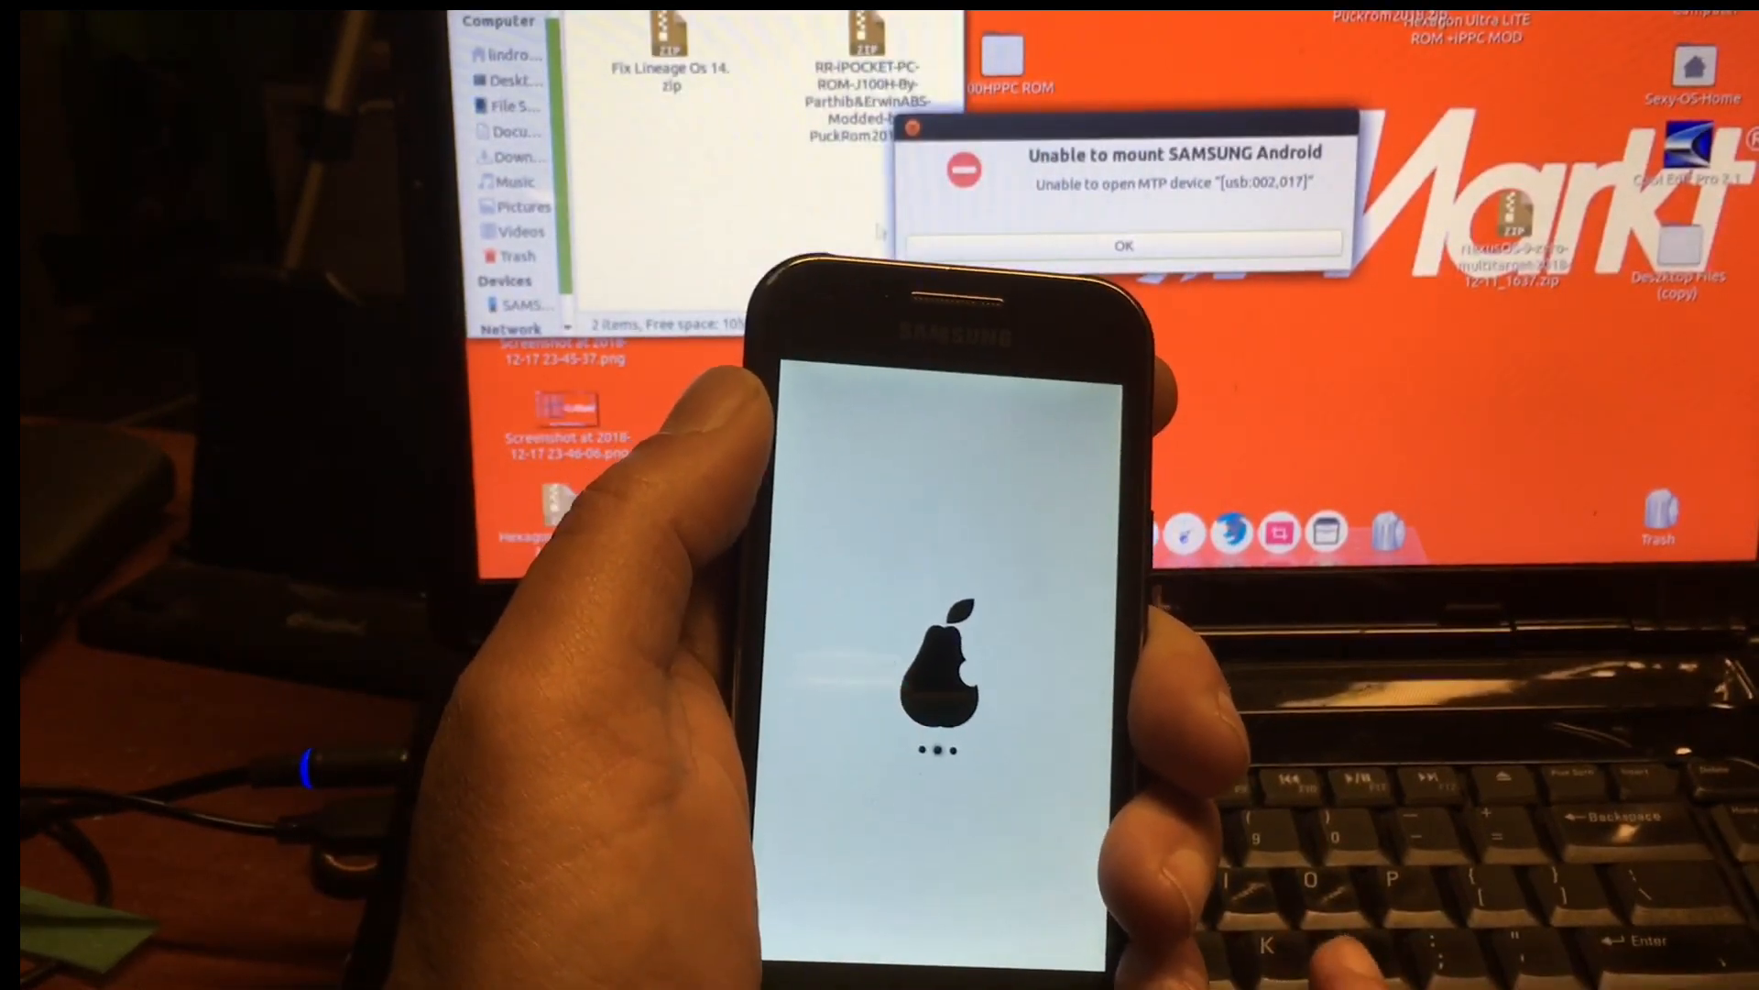
- Dismiss the PC's 'Unable to mount SAMSUNG Android' error while the phone shows the pear logo
{"action": "left_click", "coordinate": [1125, 245]}
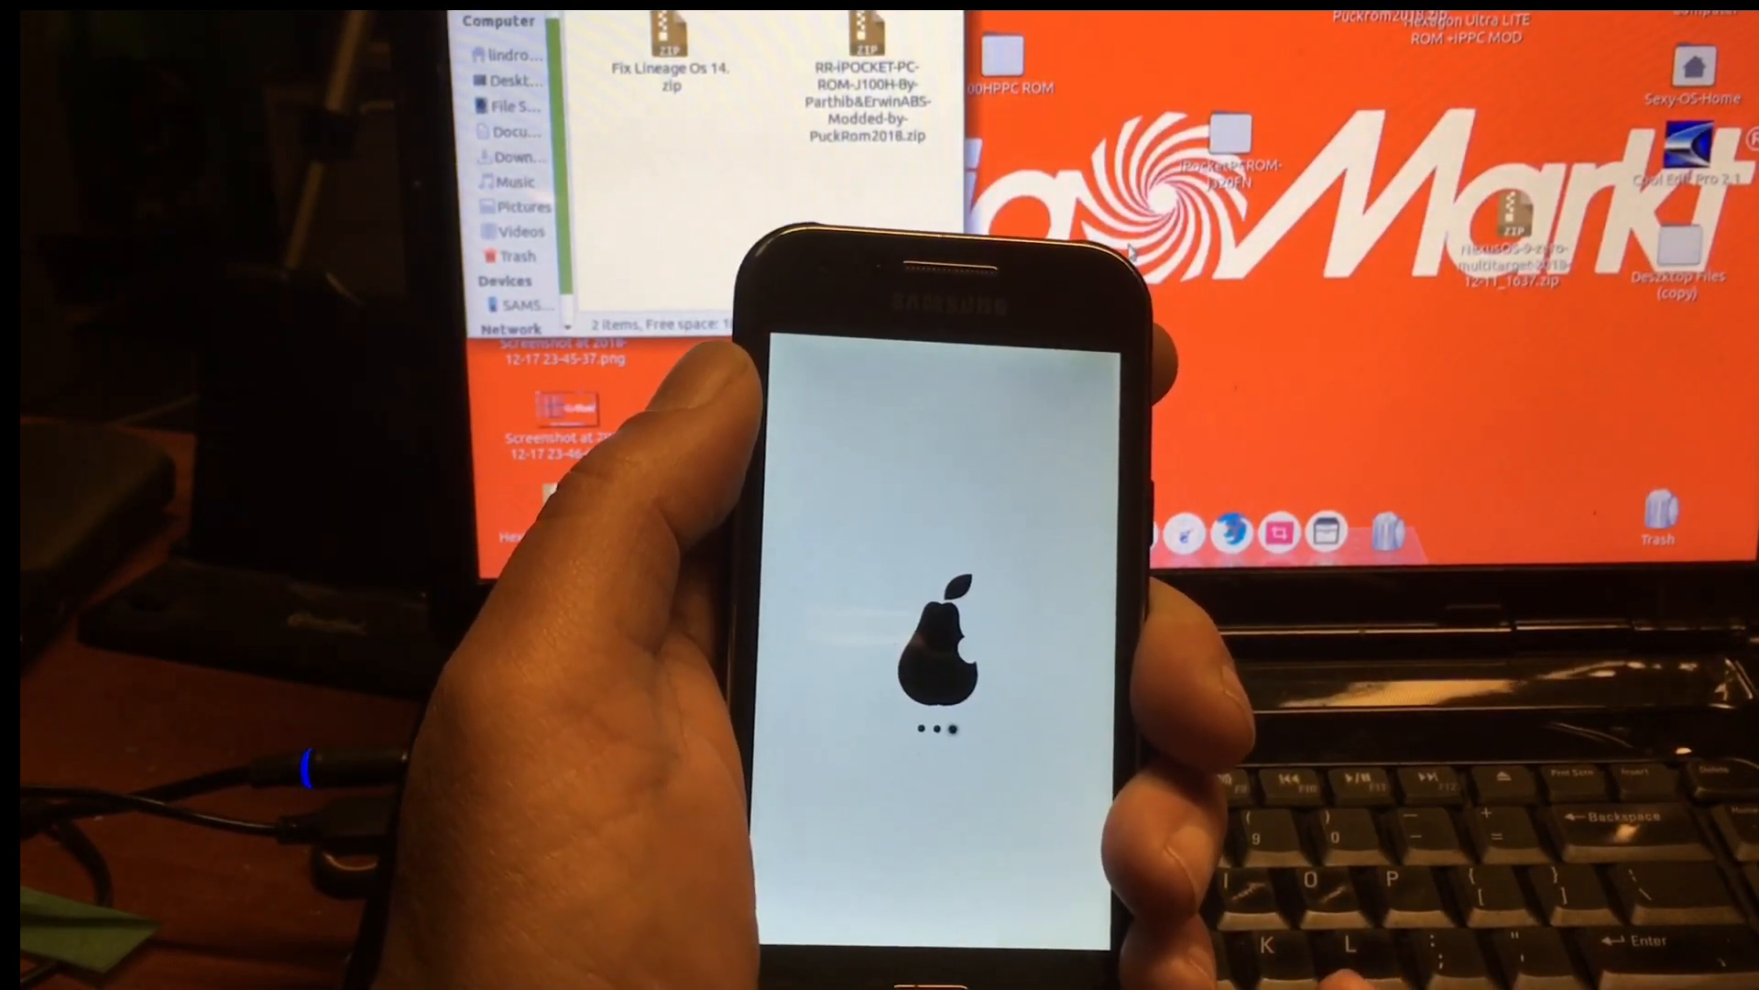